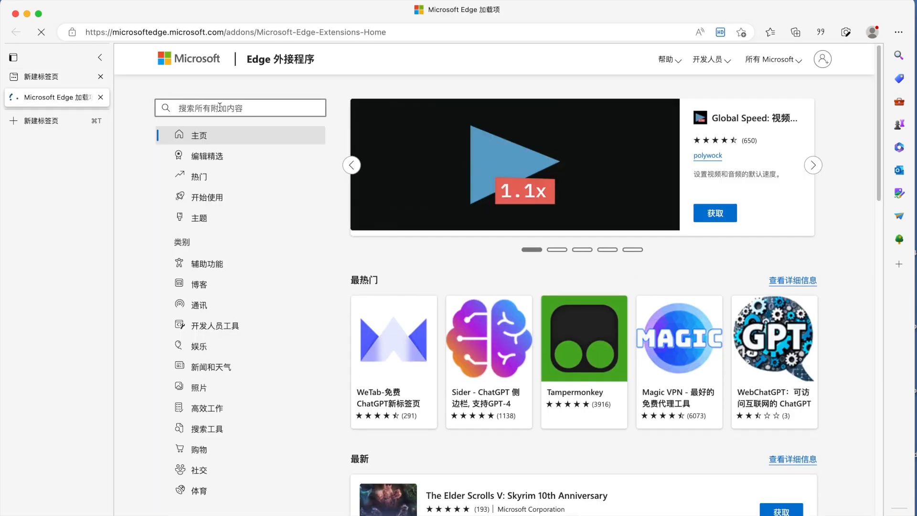
Search Edge Add-ons for 沉浸式翻译 and add the first result to Edge.
text(沉浸式f)
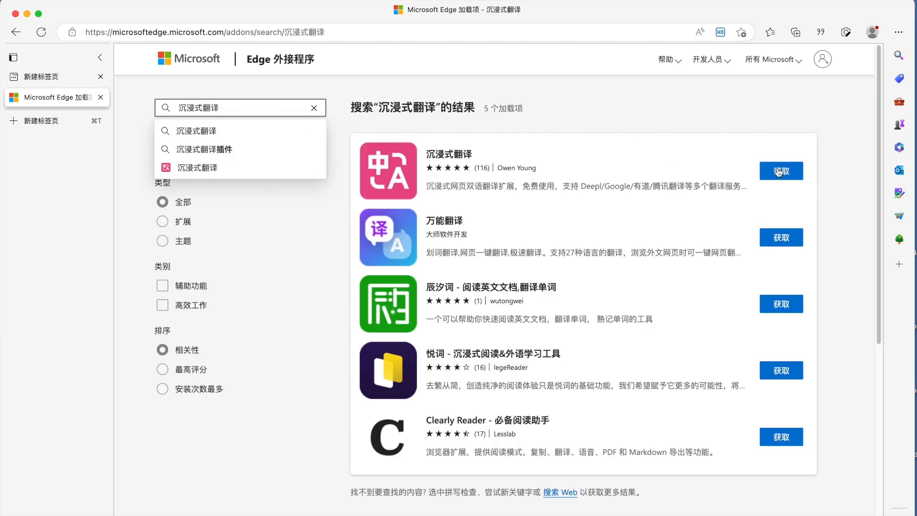
click(781, 171)
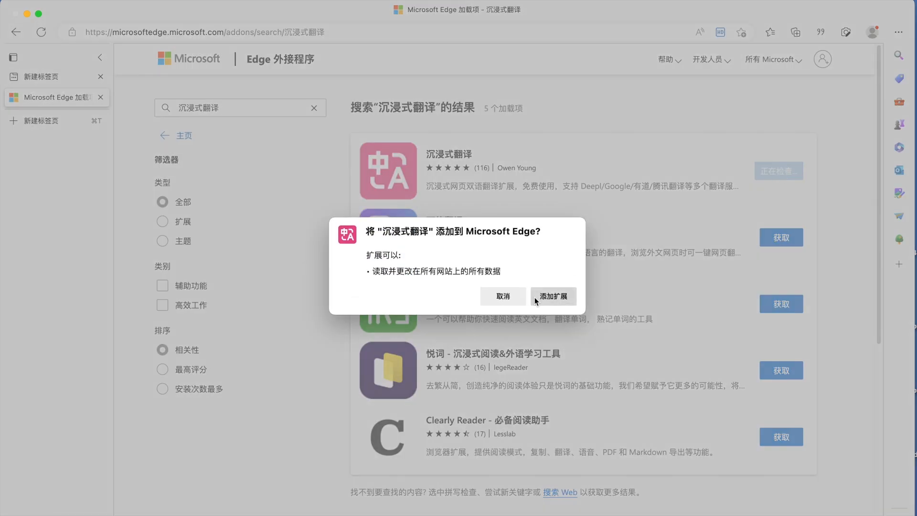
click(552, 296)
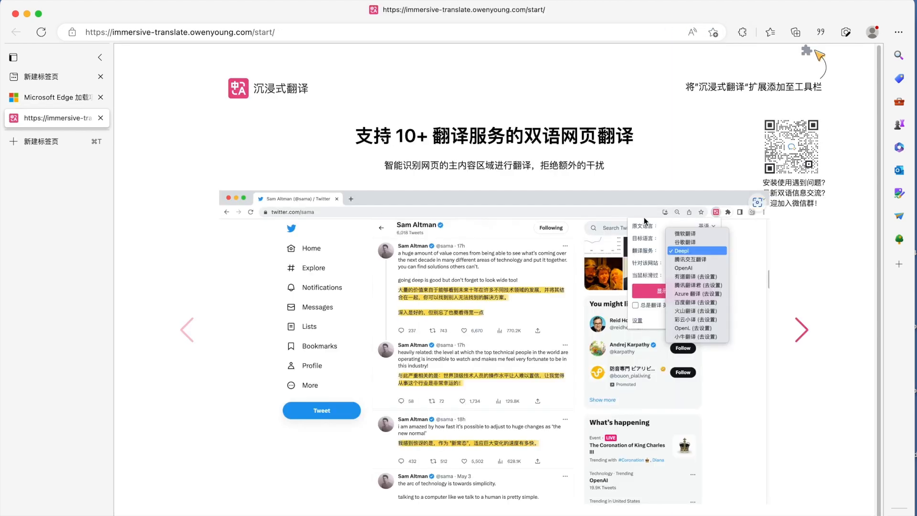
Pin the Immersive Translate icon to the toolbar and browse its settings popup.
click(742, 32)
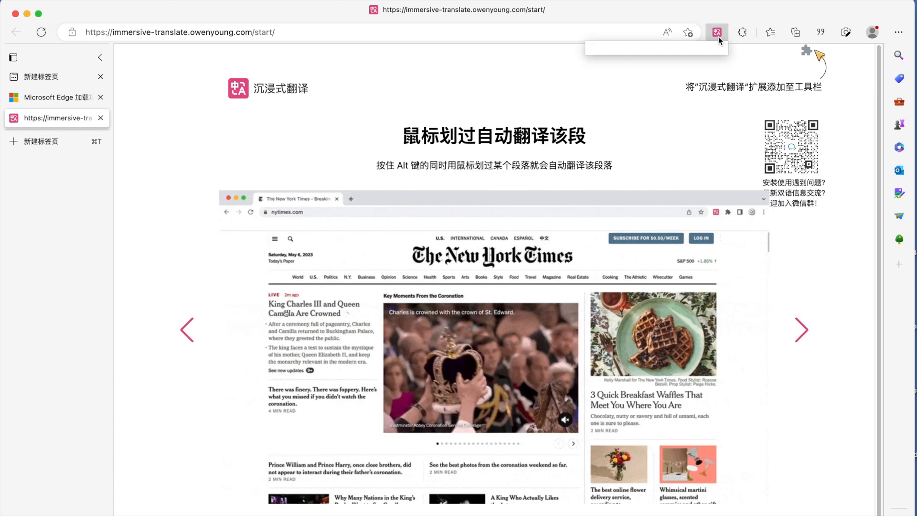
click(715, 32)
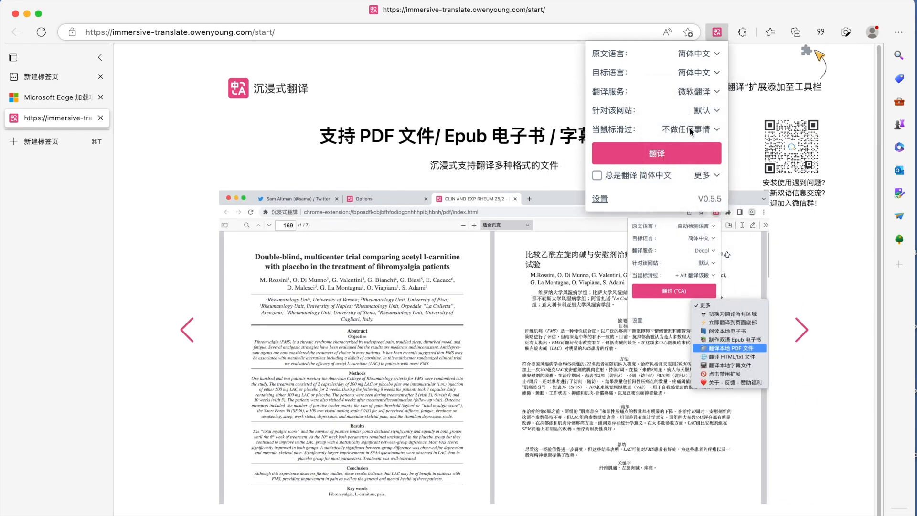
click(696, 129)
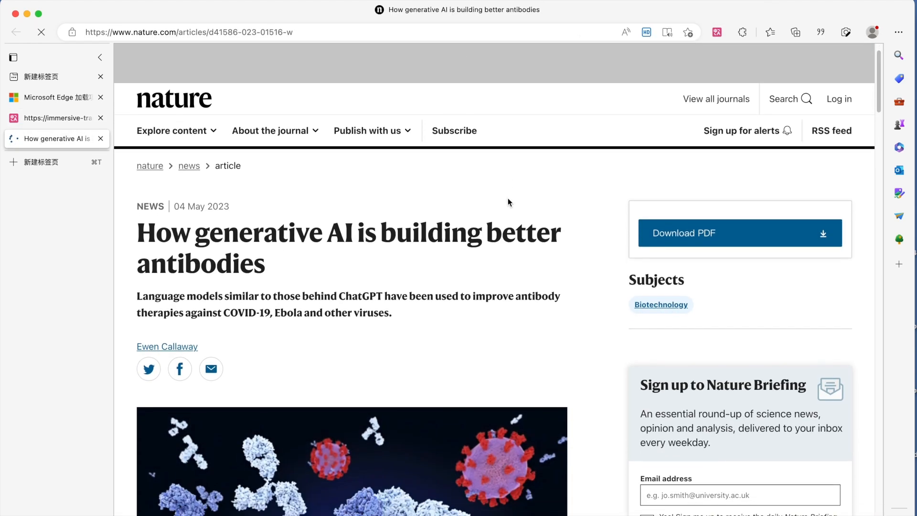
click(716, 32)
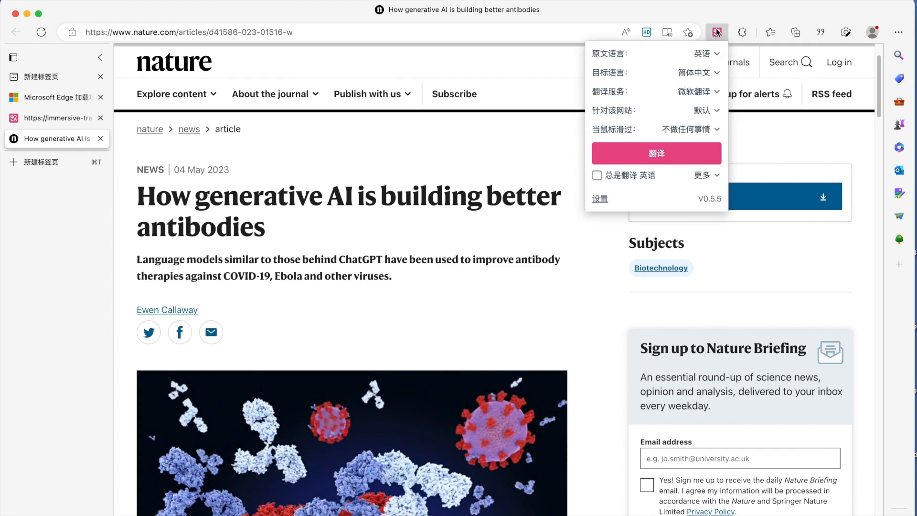
click(716, 32)
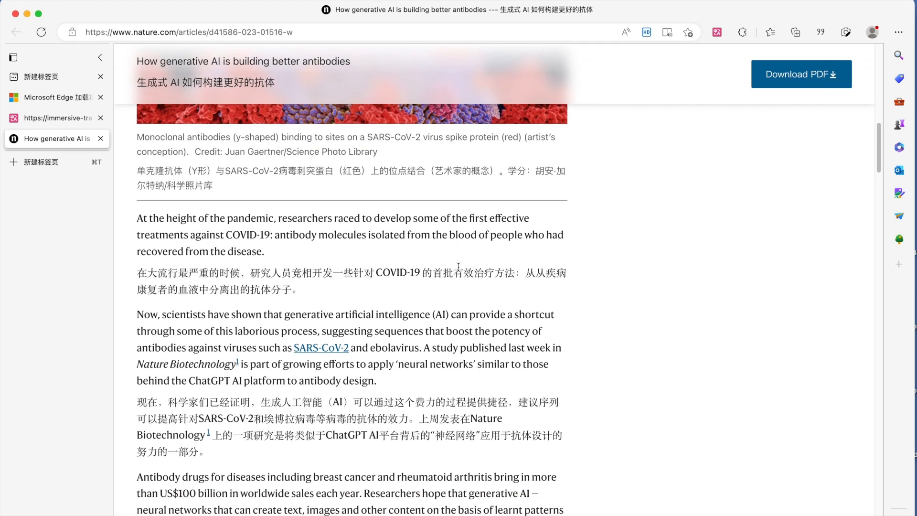
click(715, 32)
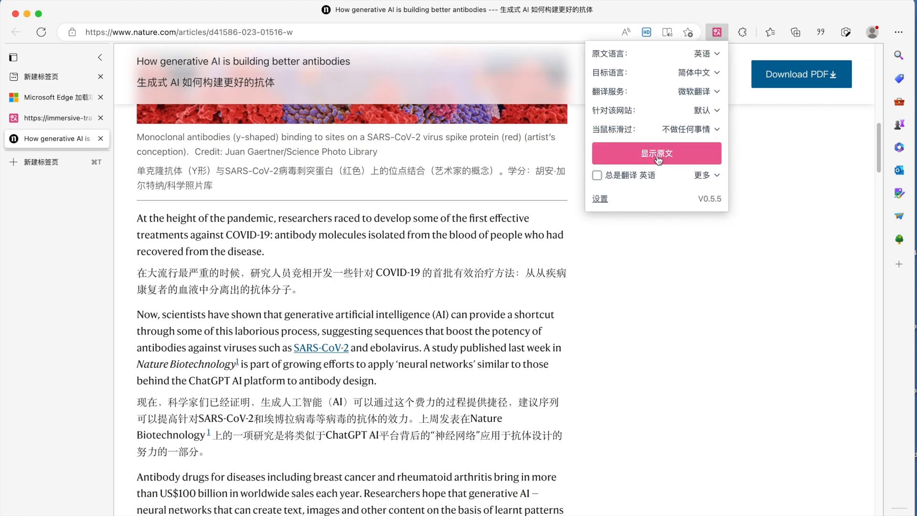
click(656, 153)
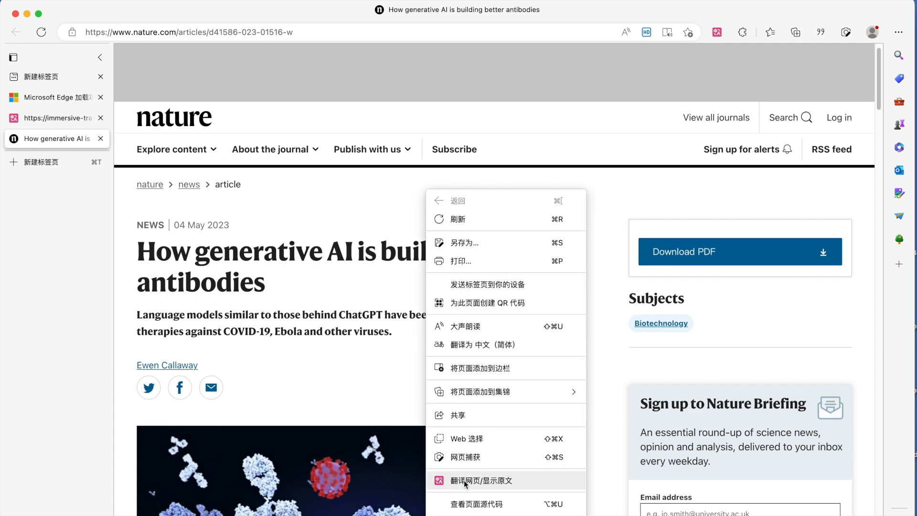
click(481, 480)
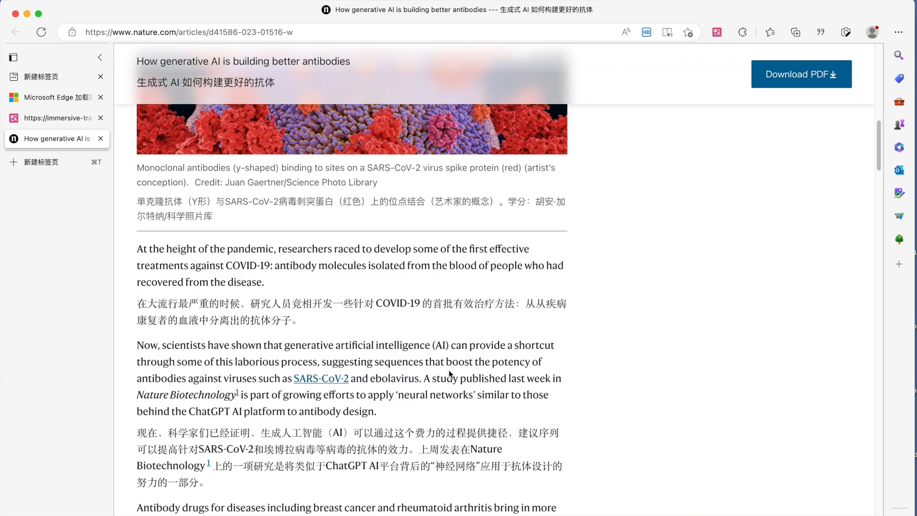
right_click(449, 375)
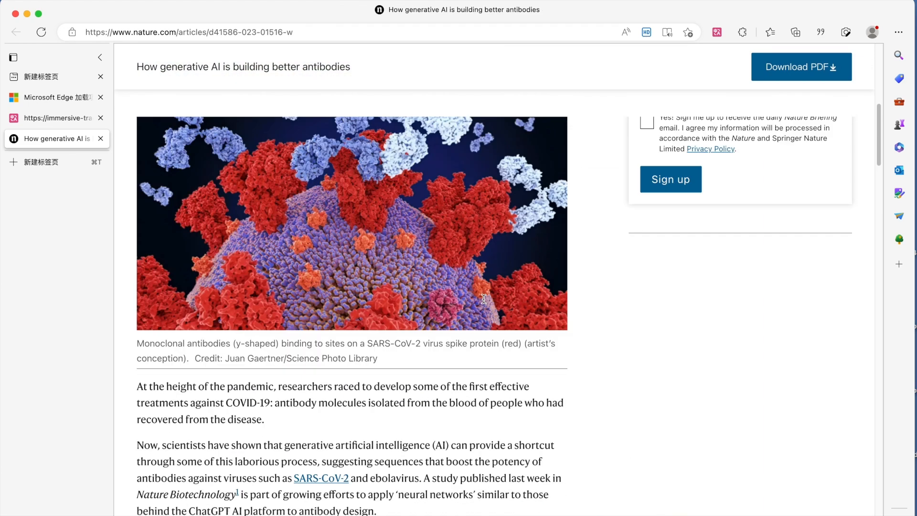
click(716, 32)
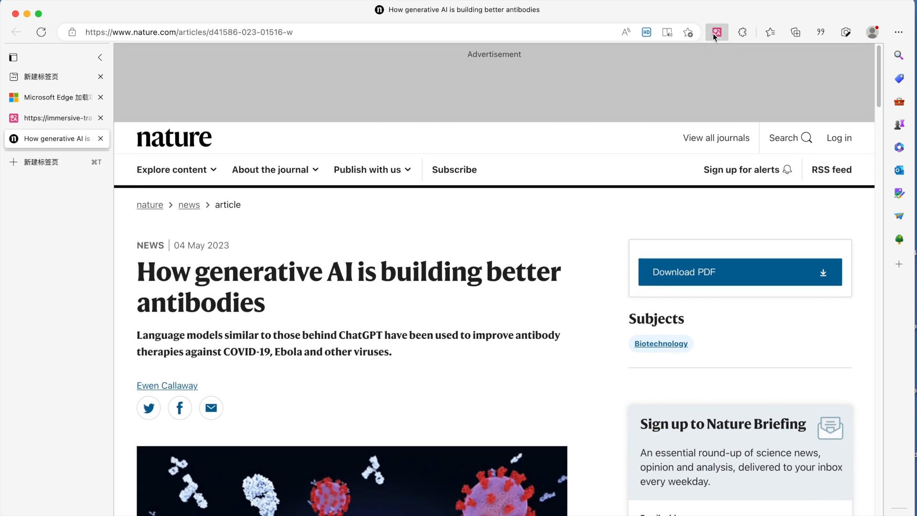
click(716, 32)
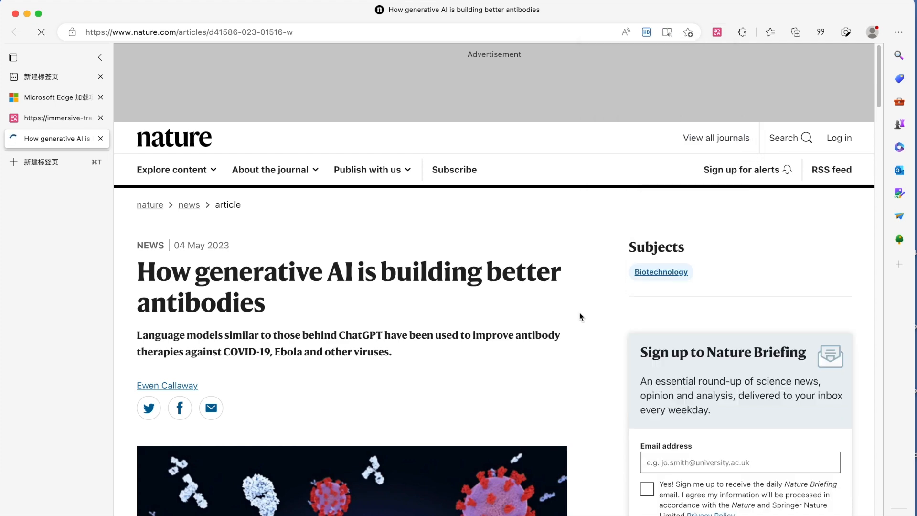
Scroll the article, then choose 阅读本地电子书 under the extension's 更多 menu.
scroll(down, 3)
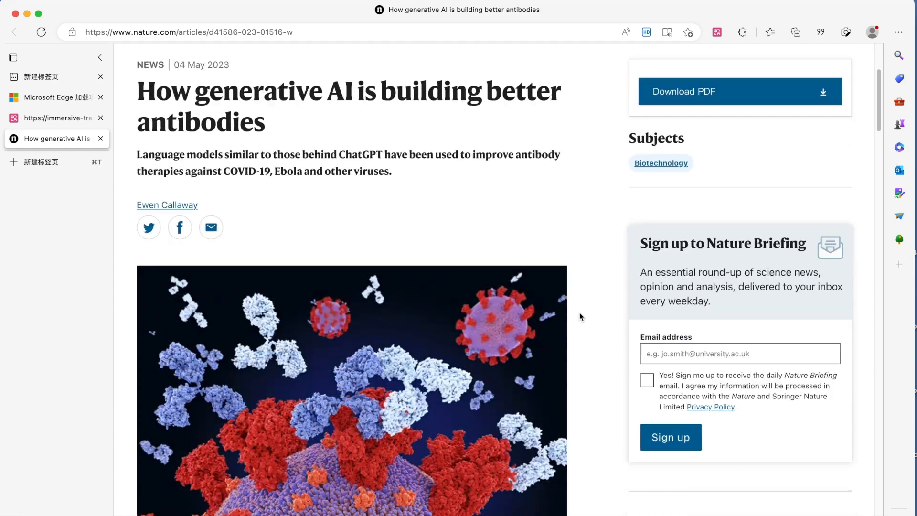
scroll(down, 3)
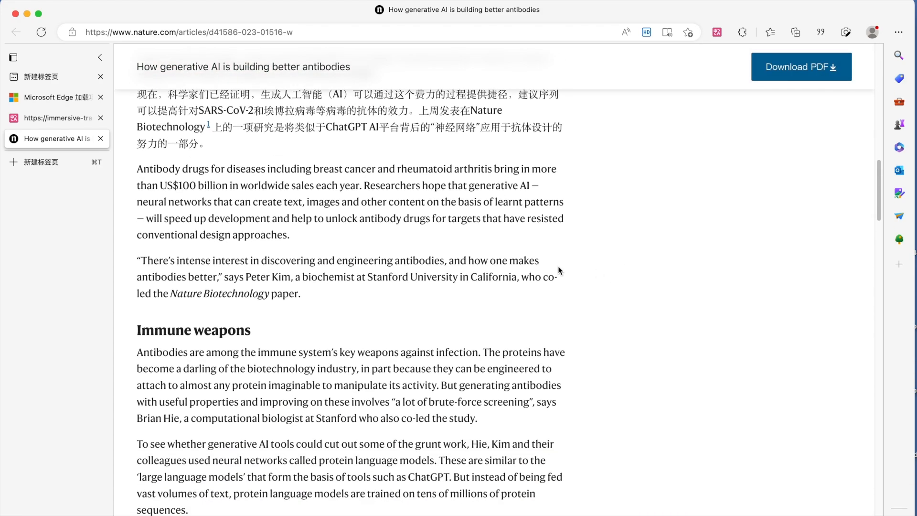
scroll(down, 3)
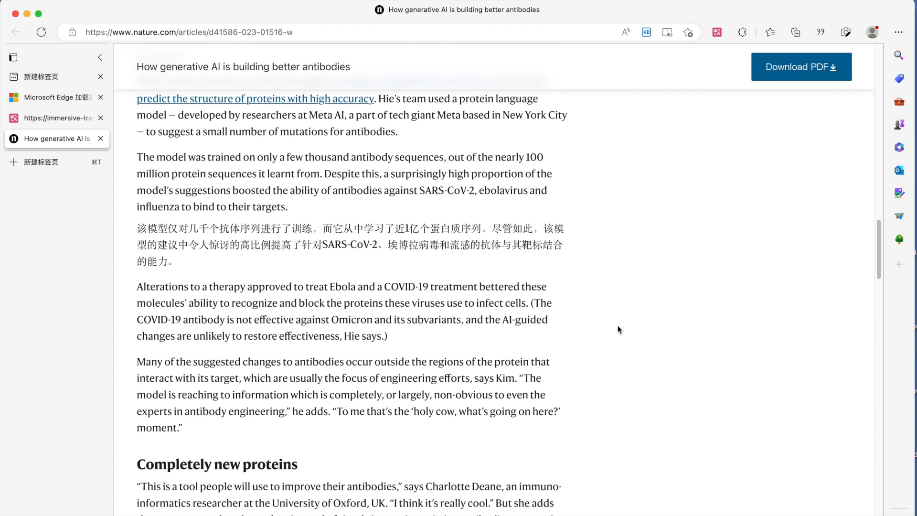
click(716, 32)
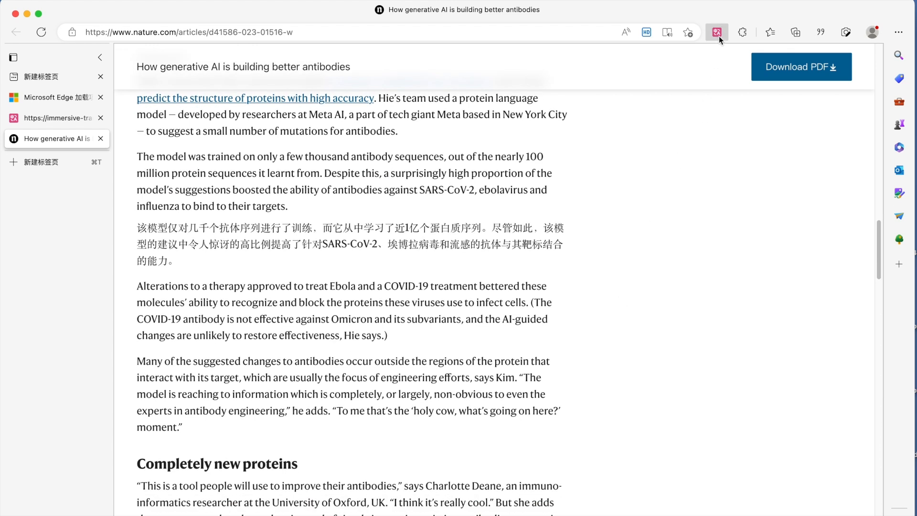
click(717, 32)
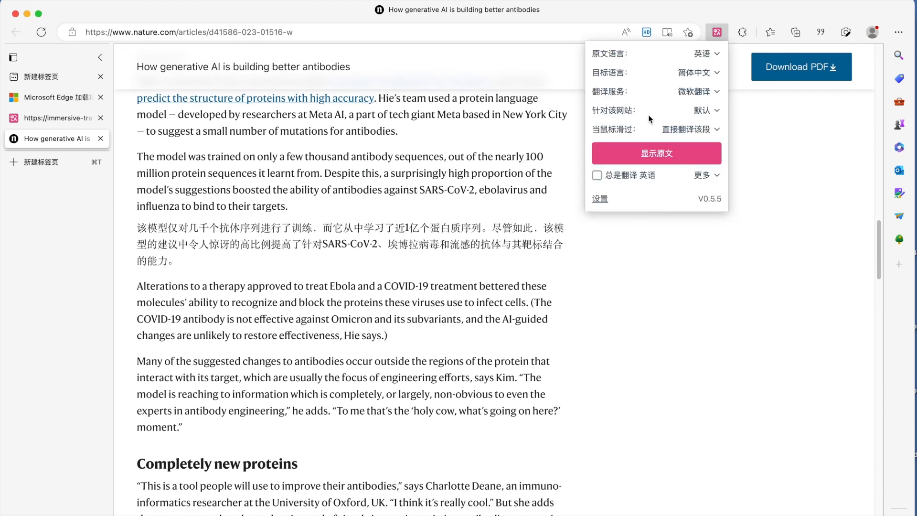
click(704, 175)
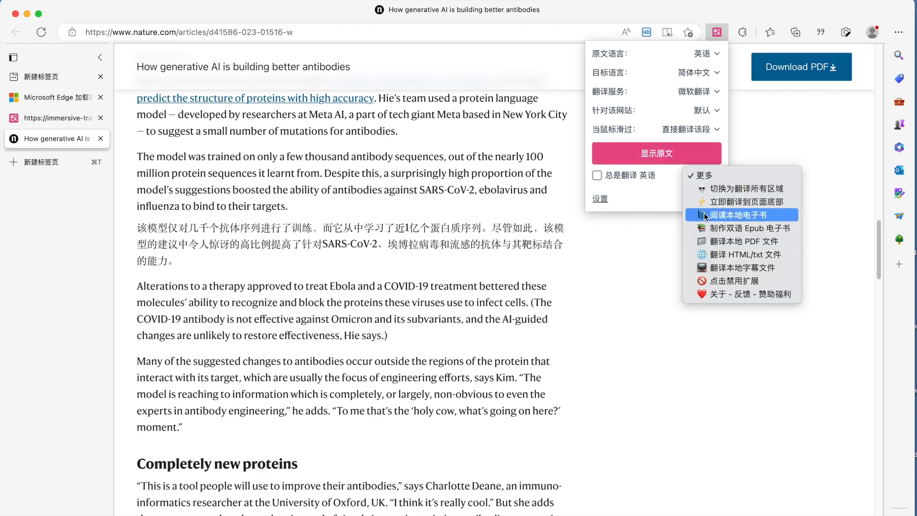
click(740, 214)
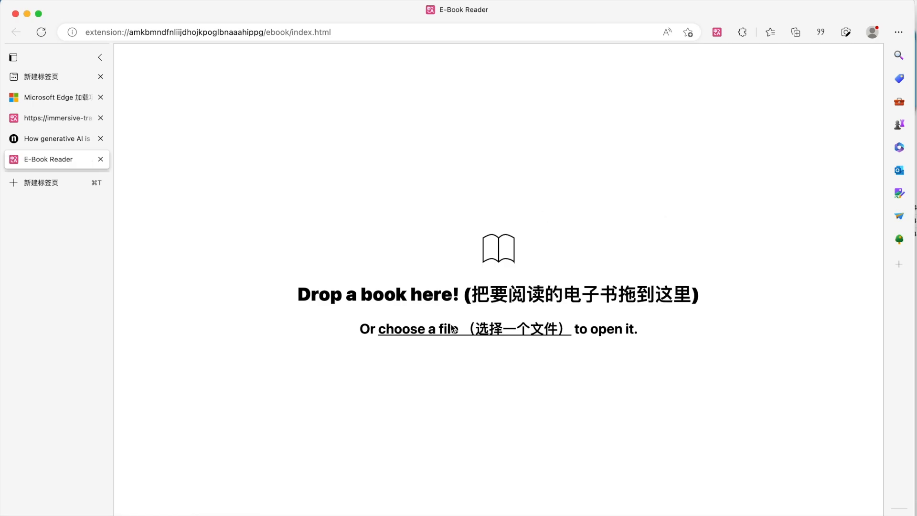
Open The Geography of Bliss epub, enable 总是翻译 英语, and page through the introduction.
click(417, 328)
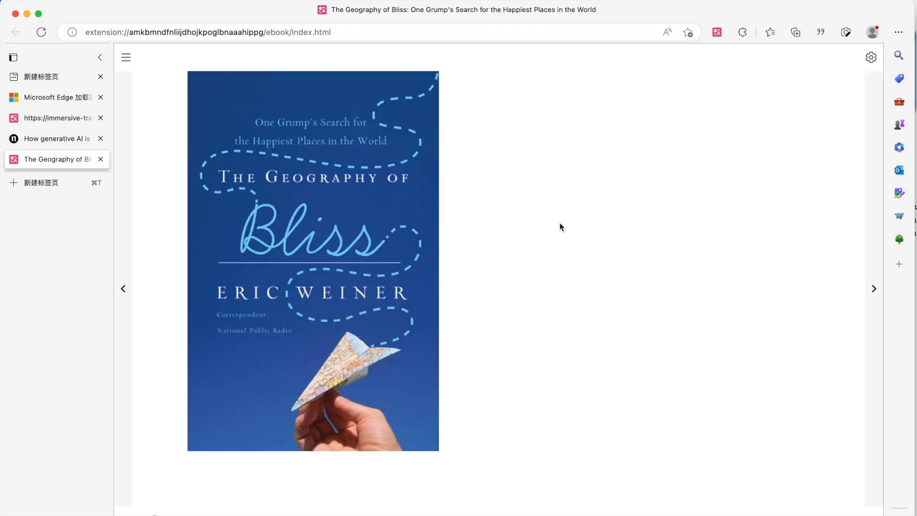
click(873, 288)
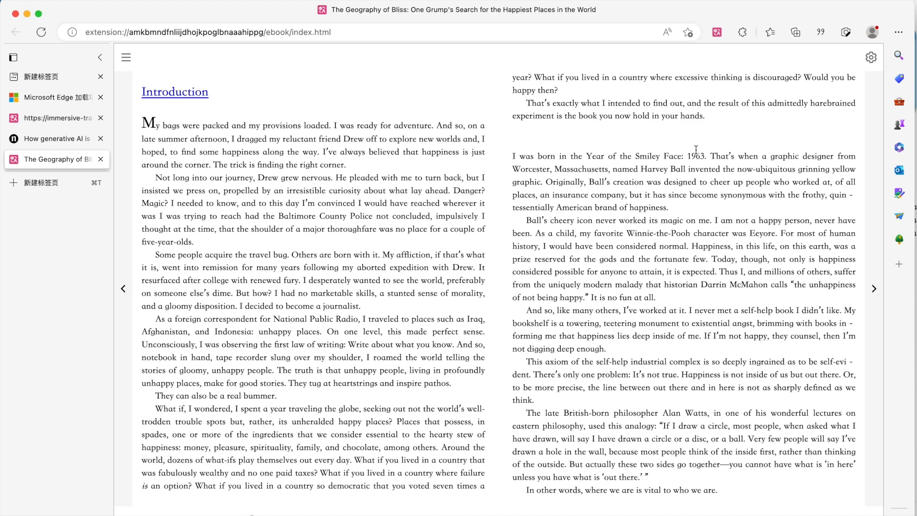
click(716, 32)
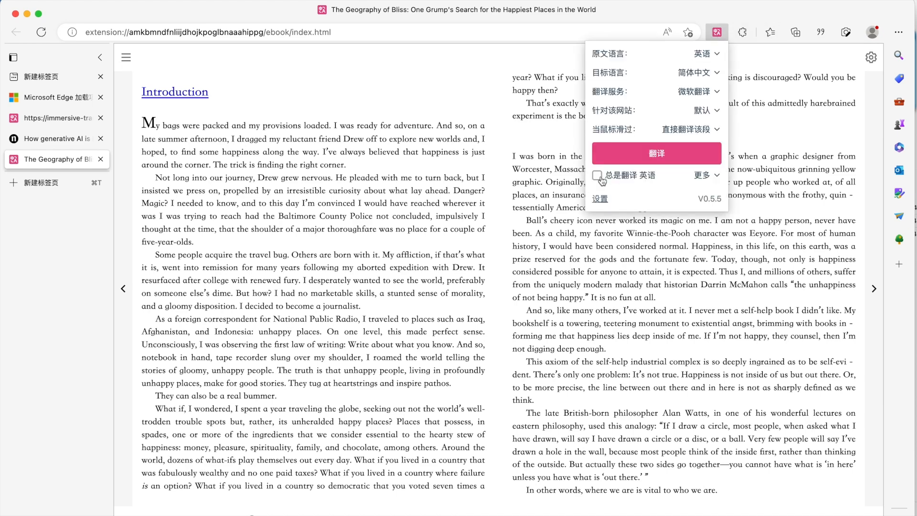
click(656, 153)
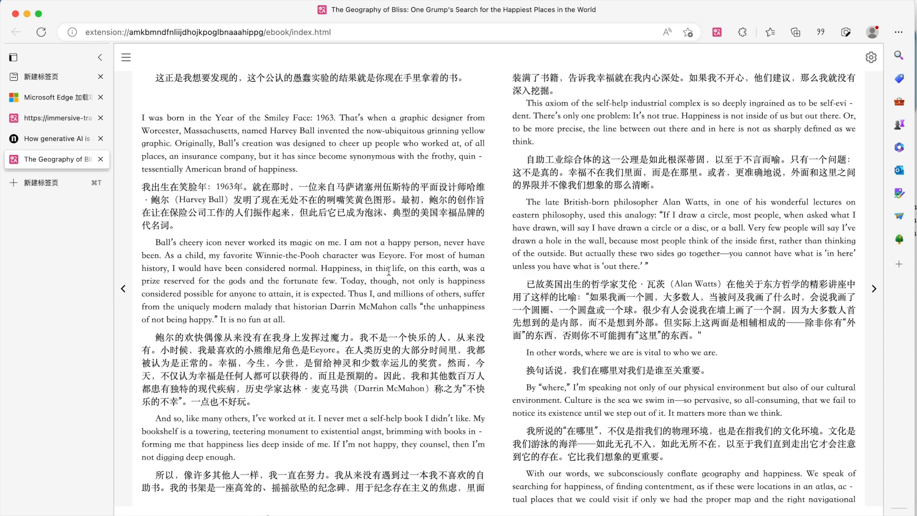
click(873, 288)
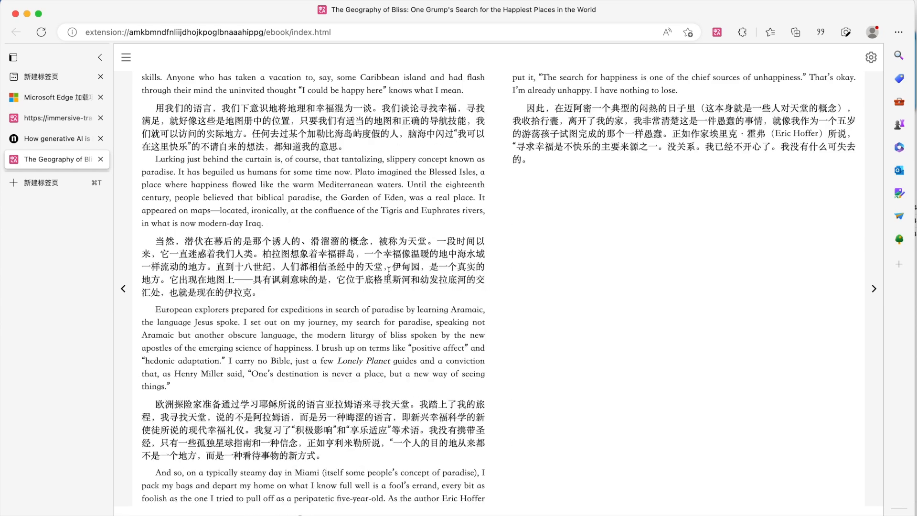
click(874, 288)
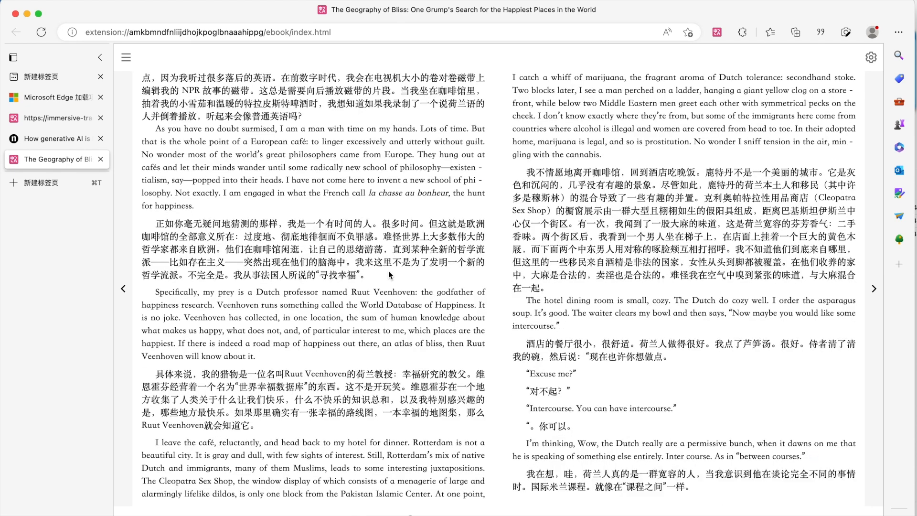
click(716, 32)
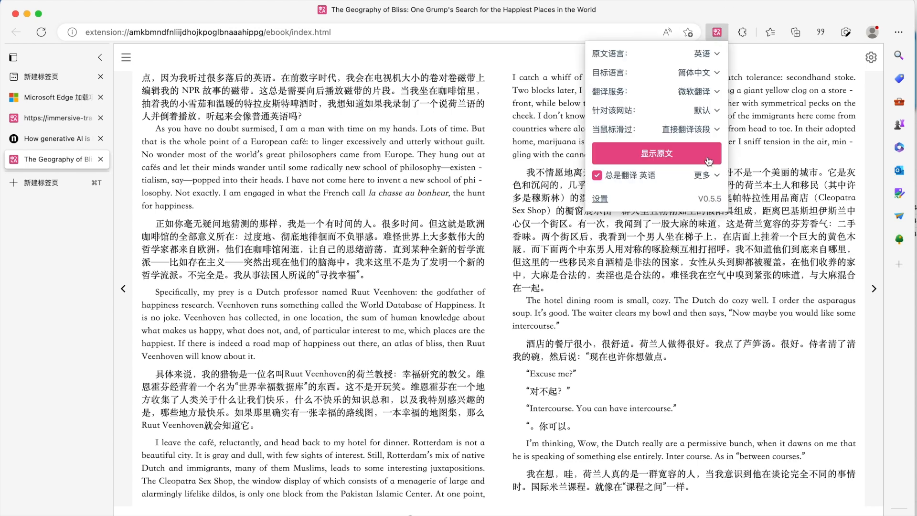
Choose 翻译本地 PDF 文件 from the extension's 更多 menu.
click(705, 176)
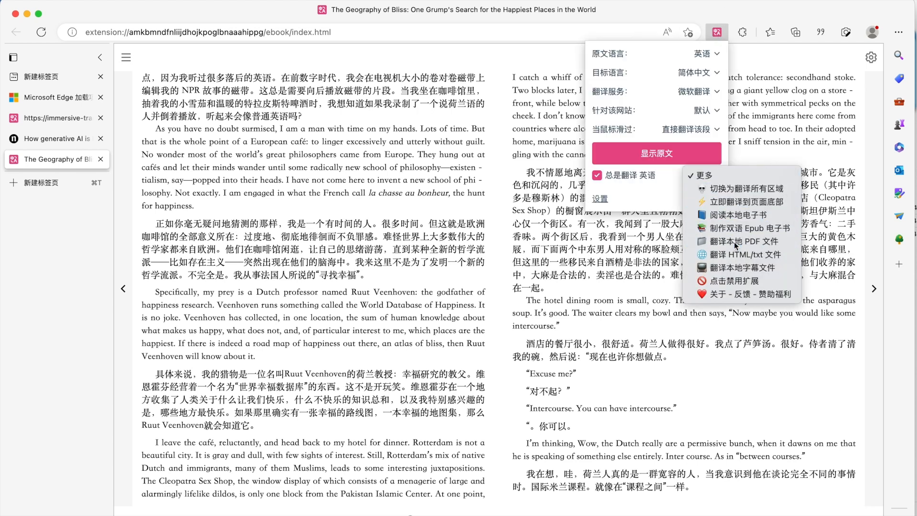
click(745, 241)
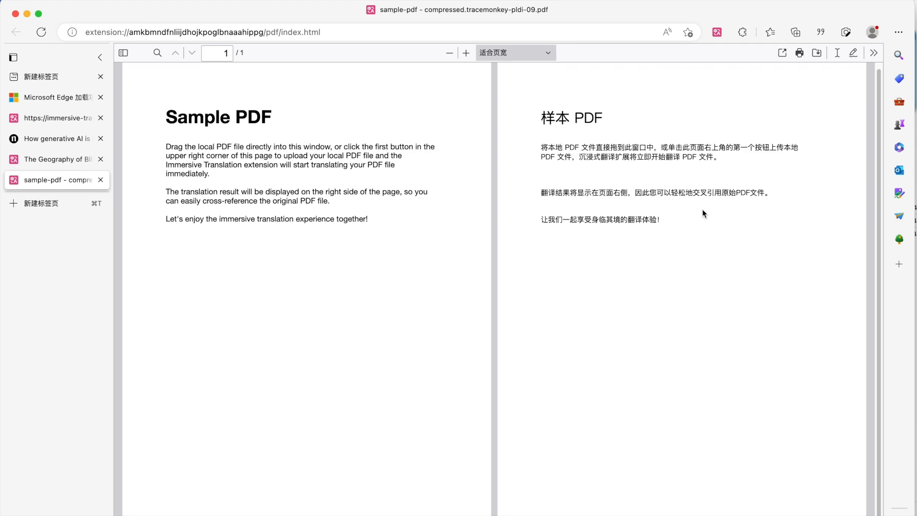